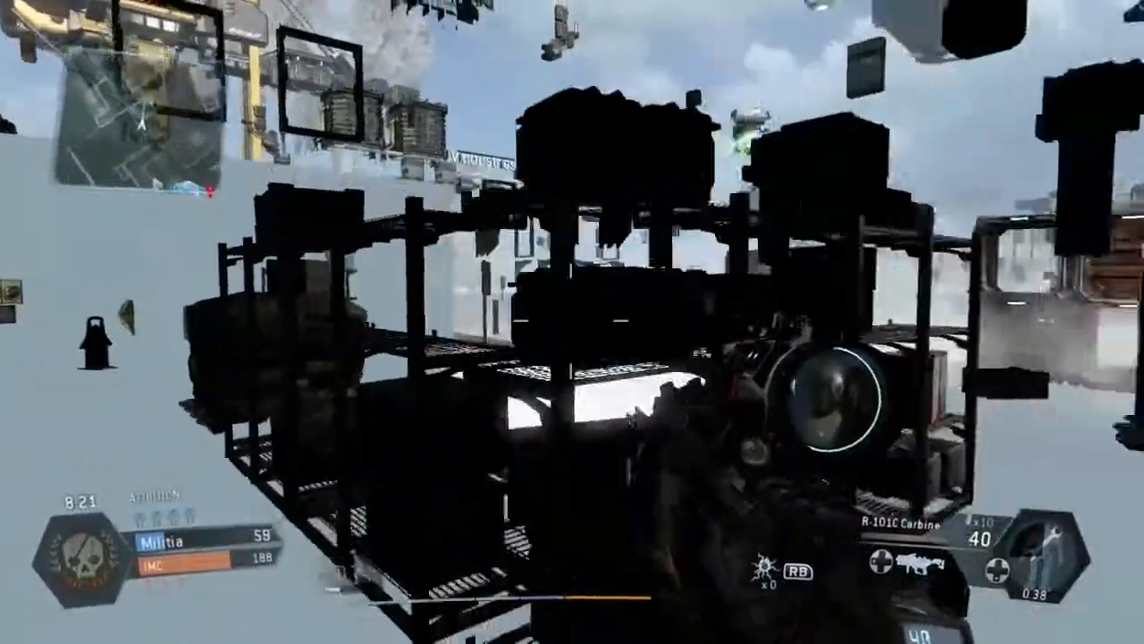
key(tab)
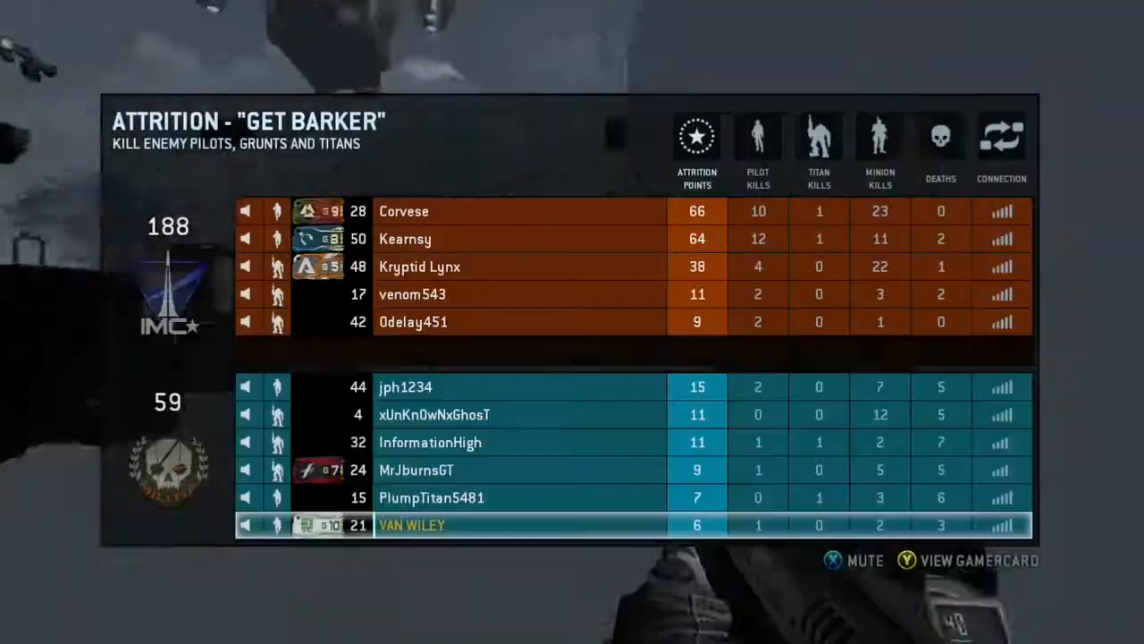